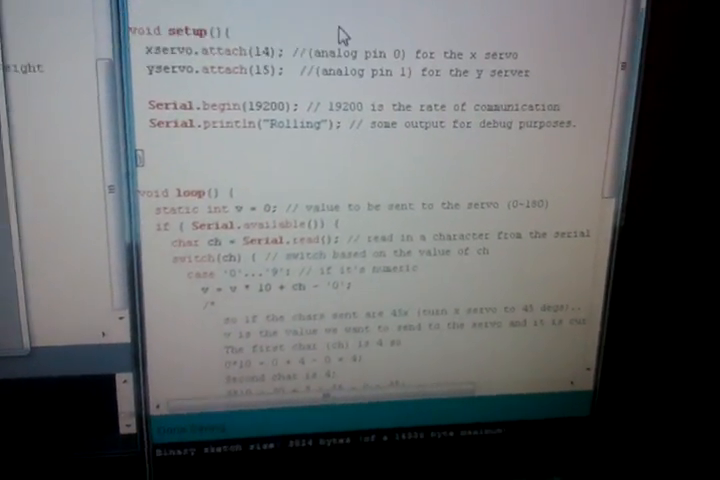
{"action": "scroll", "scroll_direction": "down", "scroll_amount": 3}
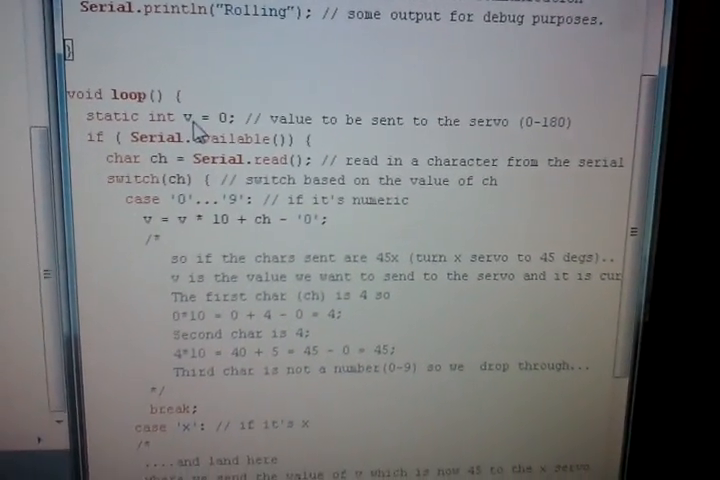
{"action": "scroll", "scroll_direction": "down", "scroll_amount": 3}
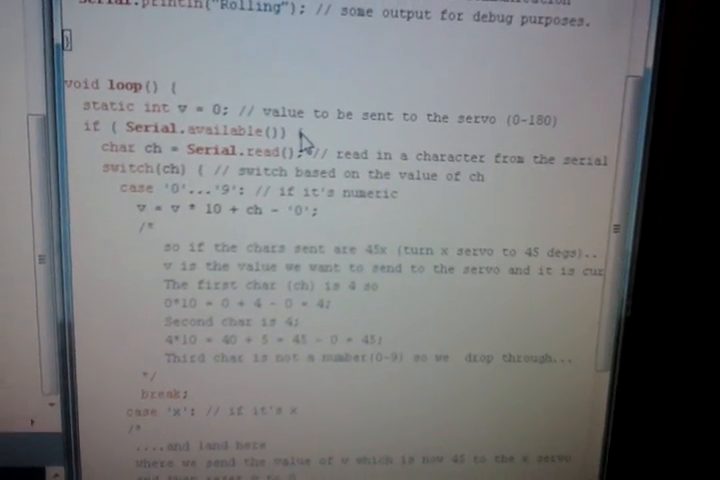
{"action": "scroll", "scroll_direction": "down", "scroll_amount": 3}
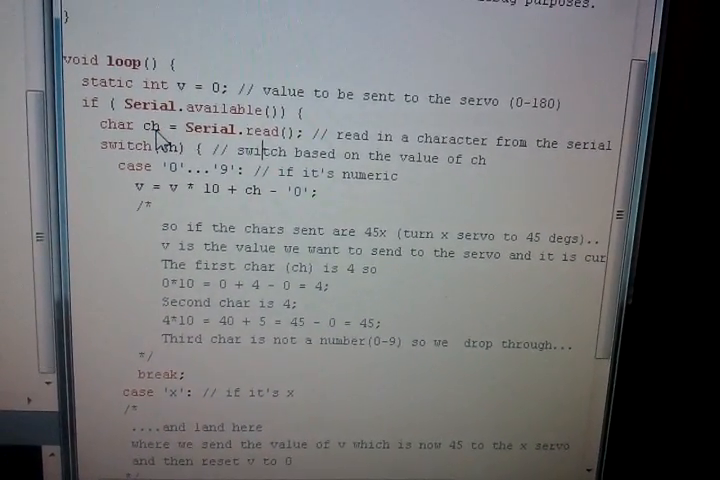
{"action": "scroll", "scroll_direction": "down", "scroll_amount": 3}
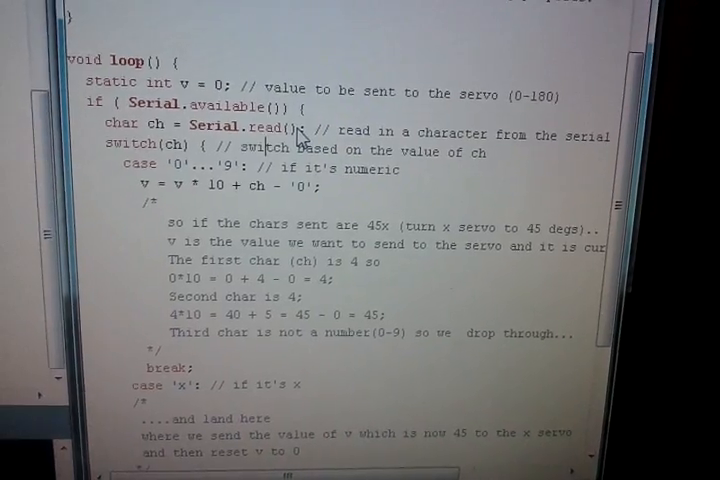
{"action": "scroll", "scroll_direction": "down", "scroll_amount": 3}
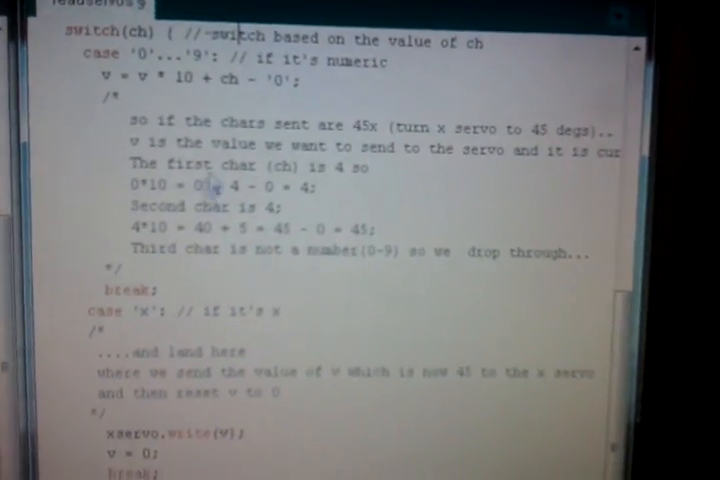
{"action": "scroll", "scroll_direction": "down", "scroll_amount": 3}
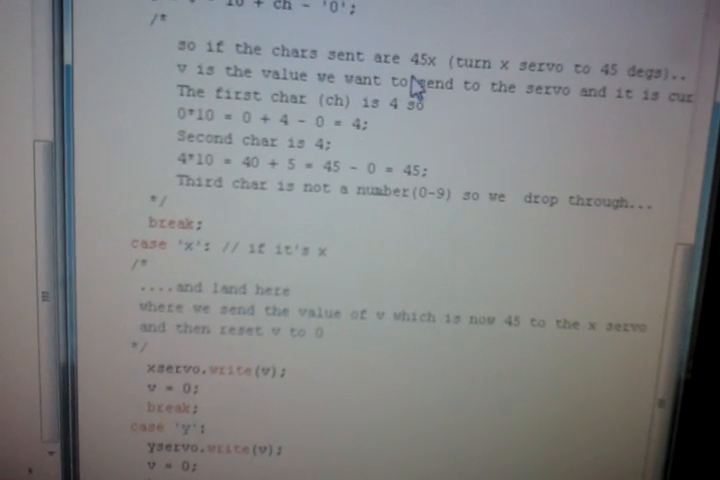
{"action": "scroll", "scroll_direction": "down", "scroll_amount": 3}
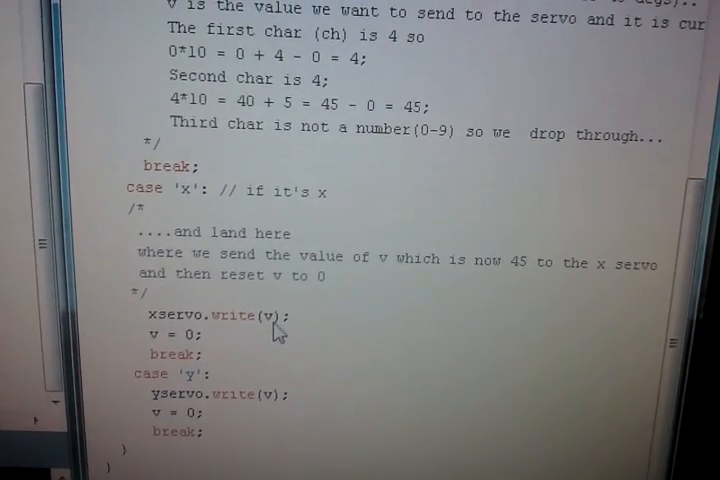
{"action": "scroll", "scroll_direction": "down", "scroll_amount": 3}
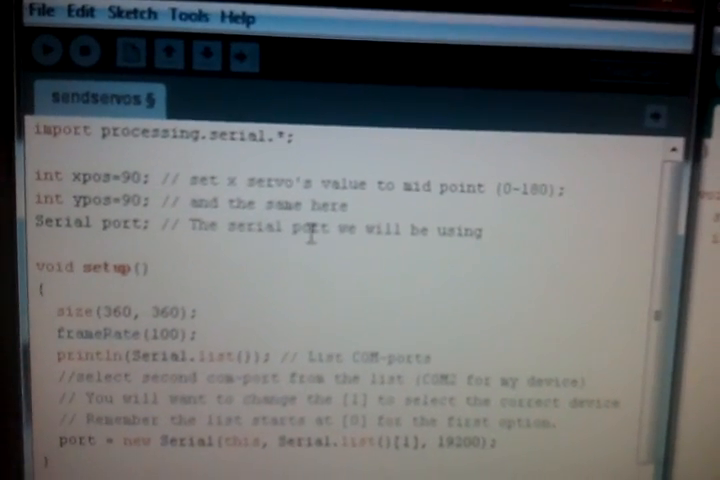
{"action": "scroll", "scroll_direction": "down", "scroll_amount": 3}
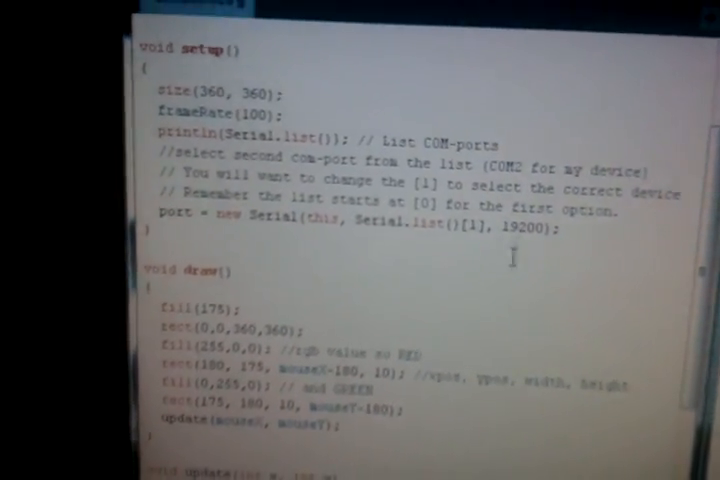
{"action": "scroll", "scroll_direction": "down", "scroll_amount": 3}
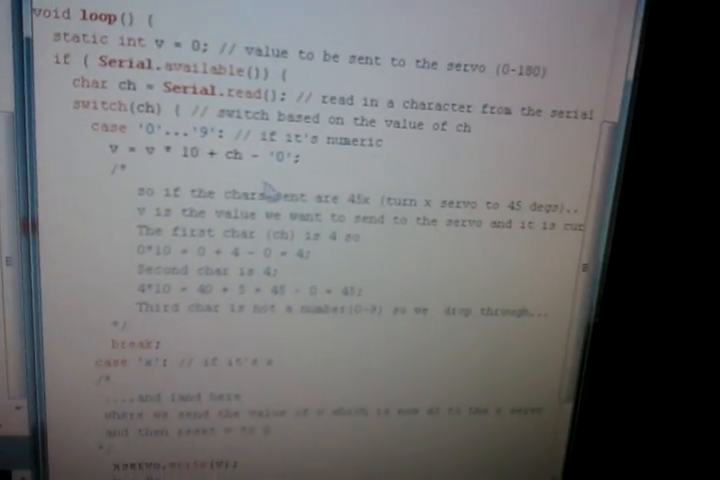
{"action": "scroll", "scroll_direction": "down", "scroll_amount": 3}
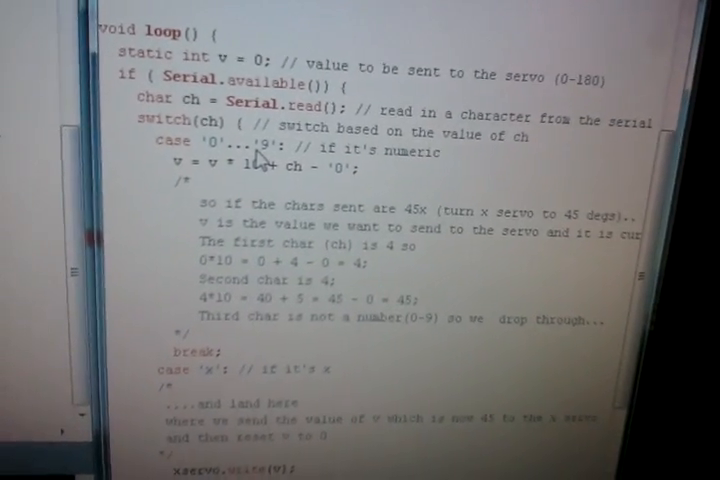
{"action": "scroll", "scroll_direction": "down", "scroll_amount": 3}
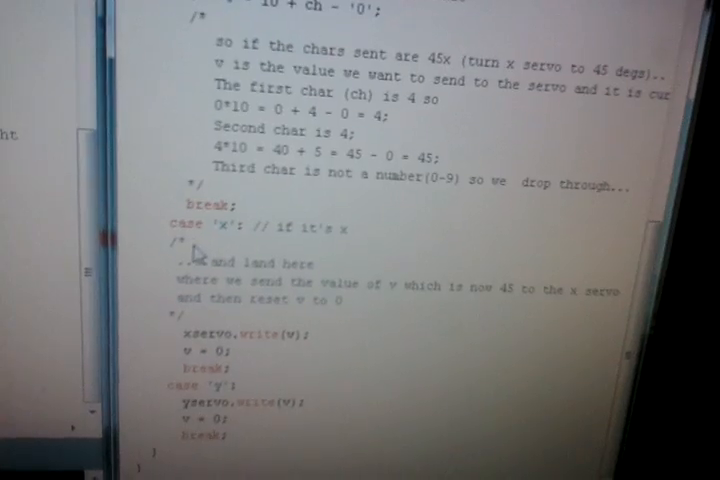